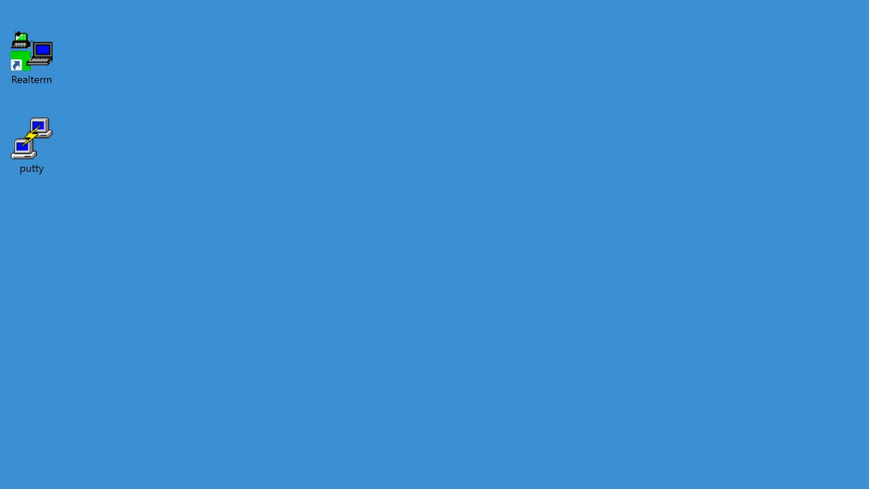
Launch RealTerm from its desktop shortcut and dismiss the semaphore timeout error
click(284, 280)
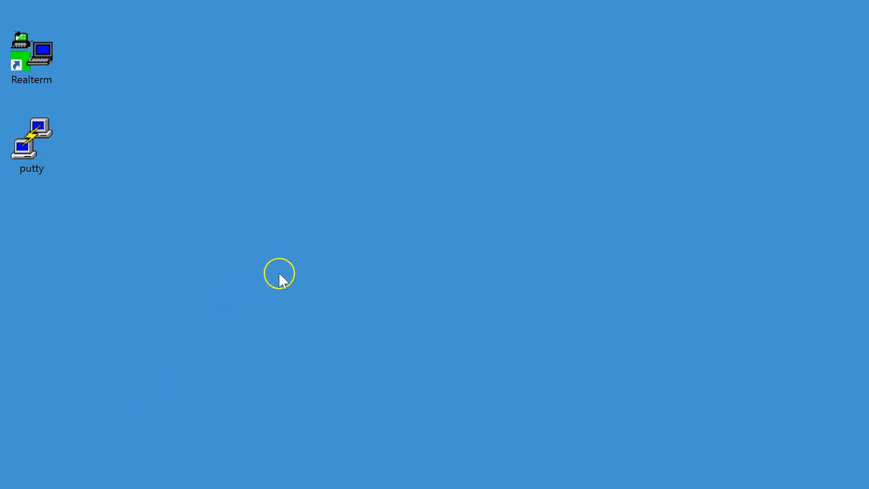
click(32, 53)
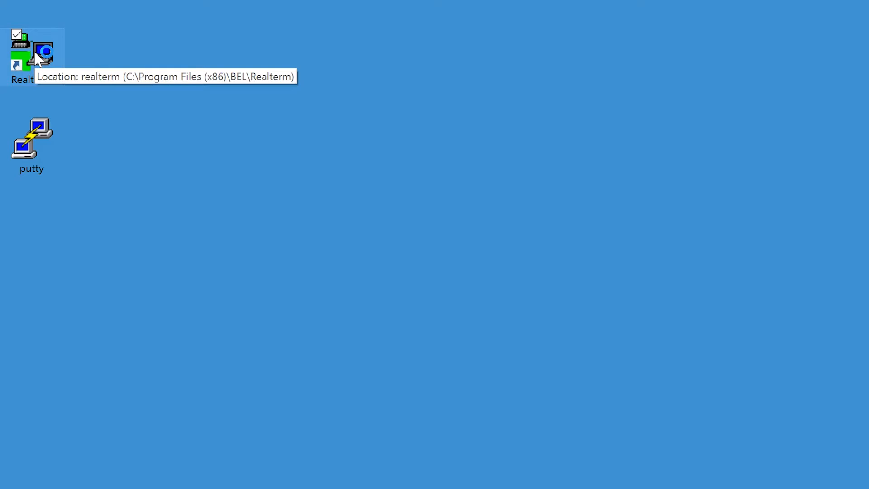
double_click(32, 41)
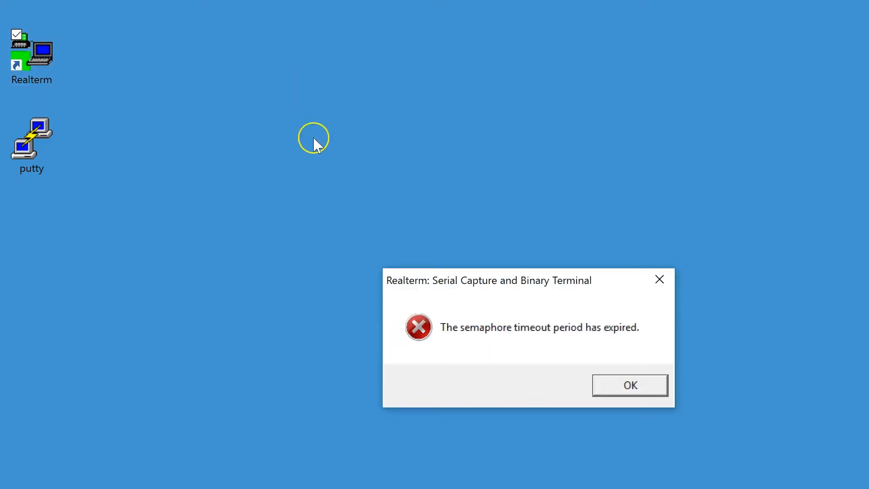
click(629, 385)
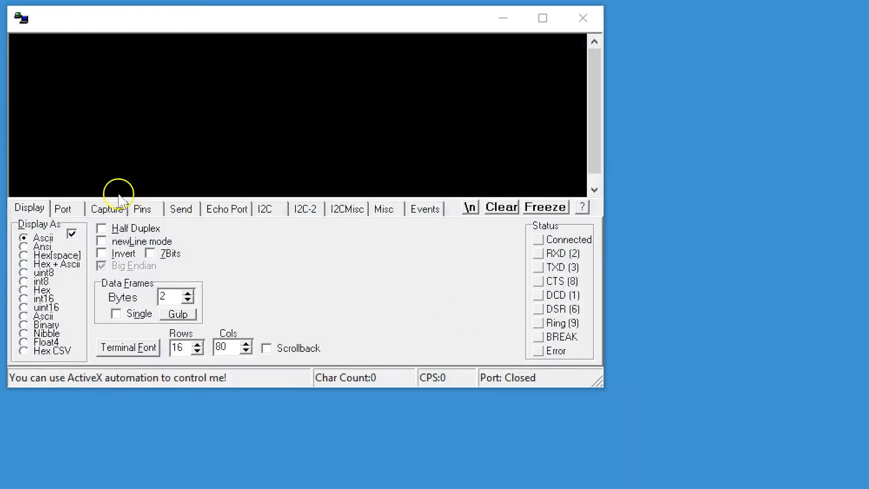
Set the baud rate to 9600 in the Port settings
click(61, 209)
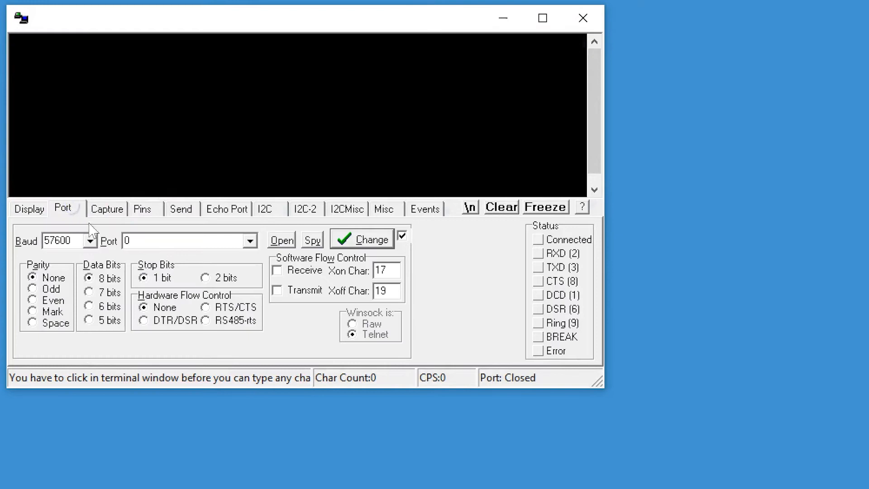
click(91, 240)
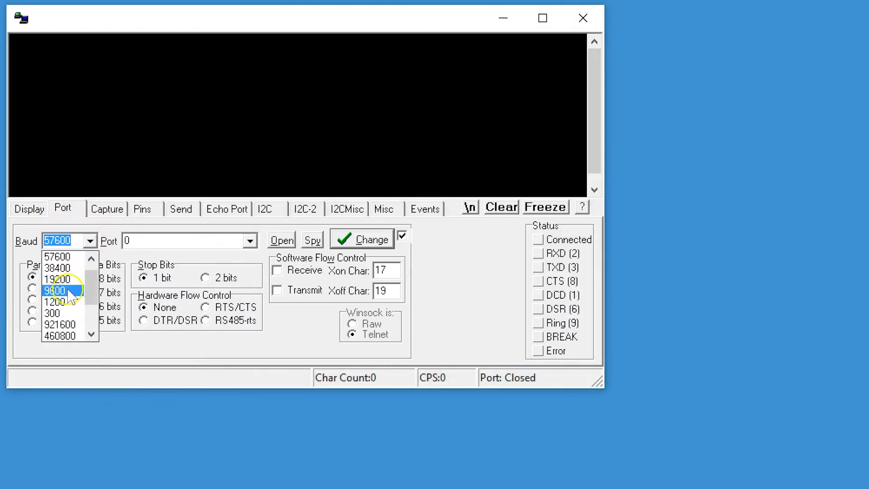
click(55, 290)
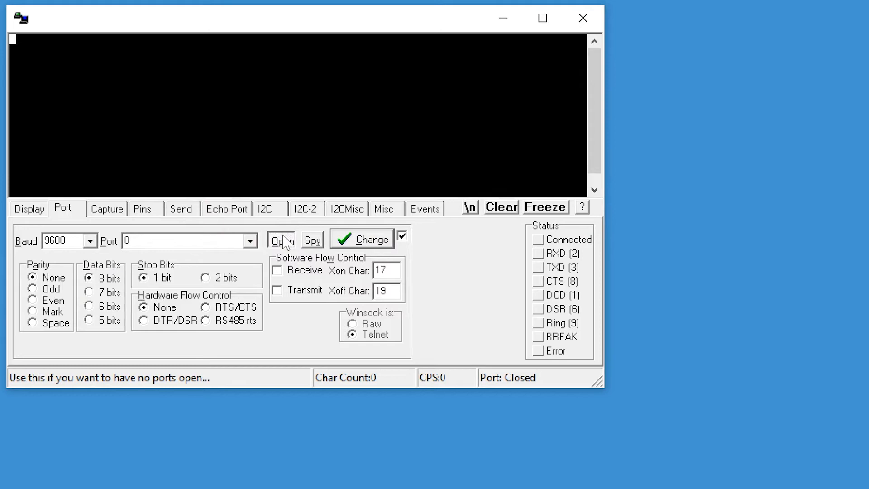
Open the serial connection on port COM6
click(277, 239)
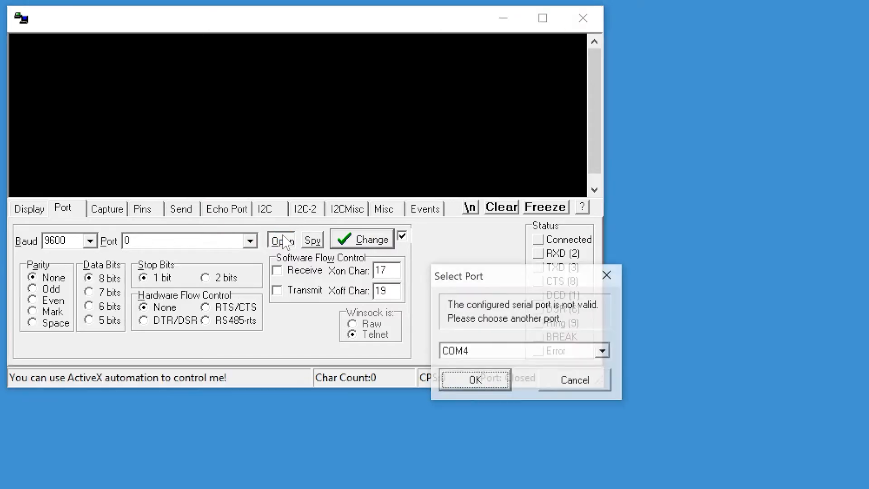
click(601, 351)
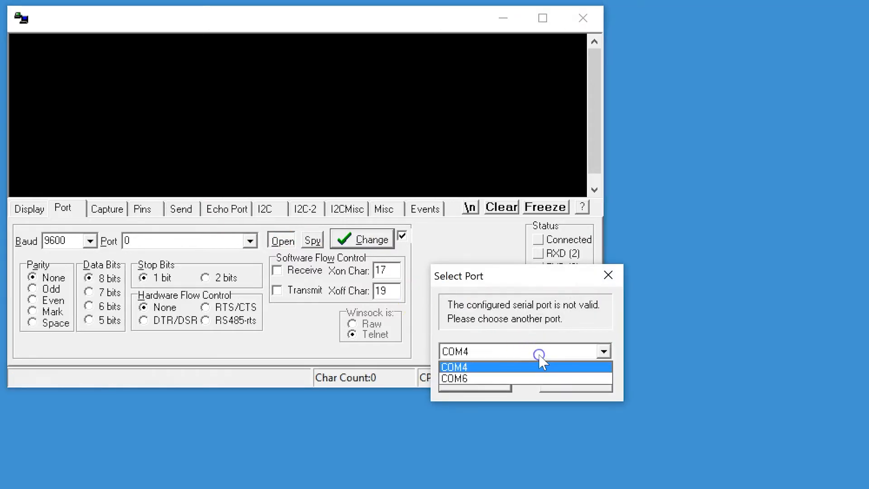
click(455, 367)
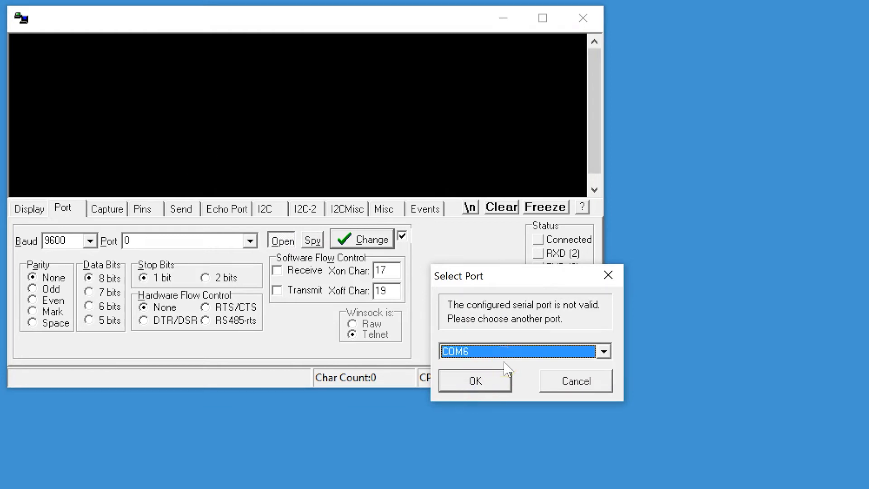
click(474, 380)
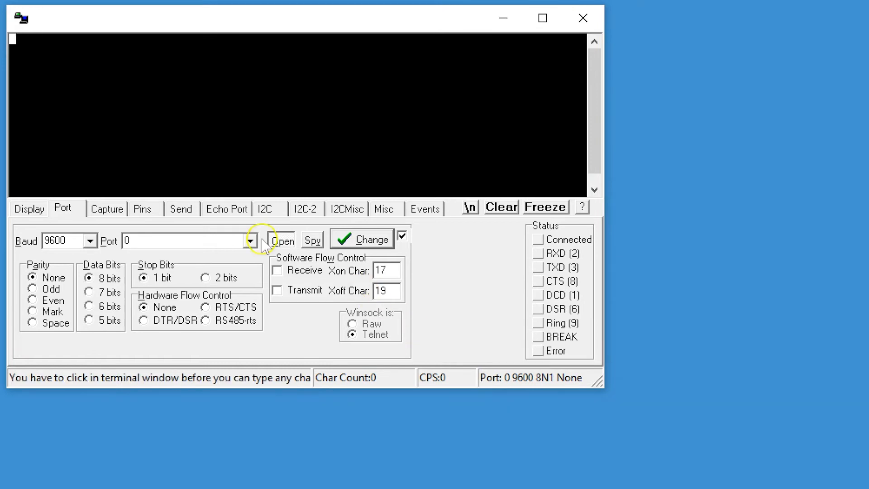
Send the ASCII command 0101U to the curtain motor
click(180, 209)
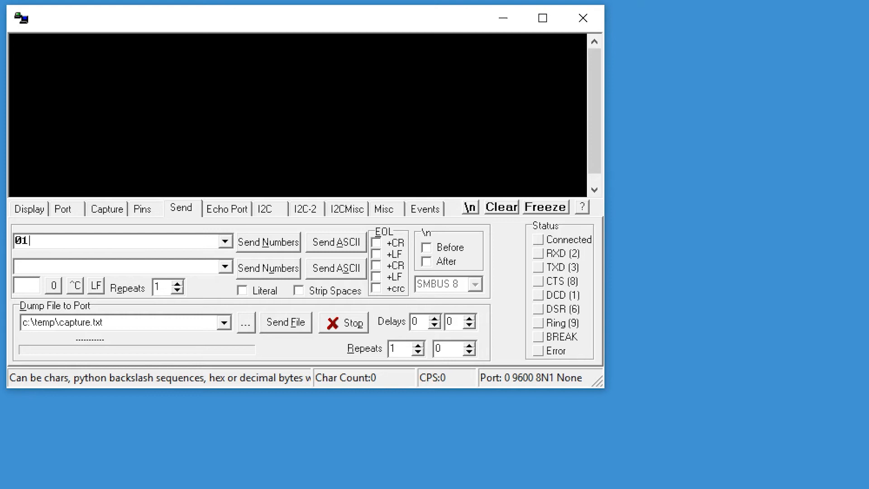
text(01)
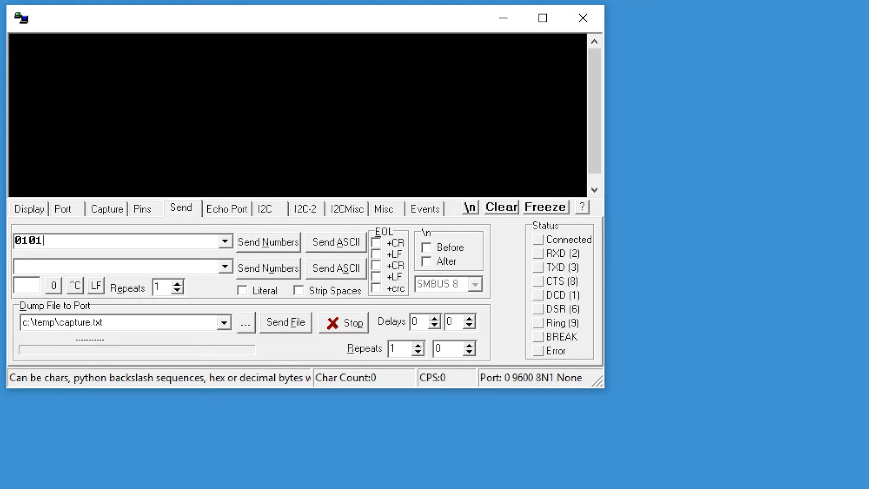
text(U)
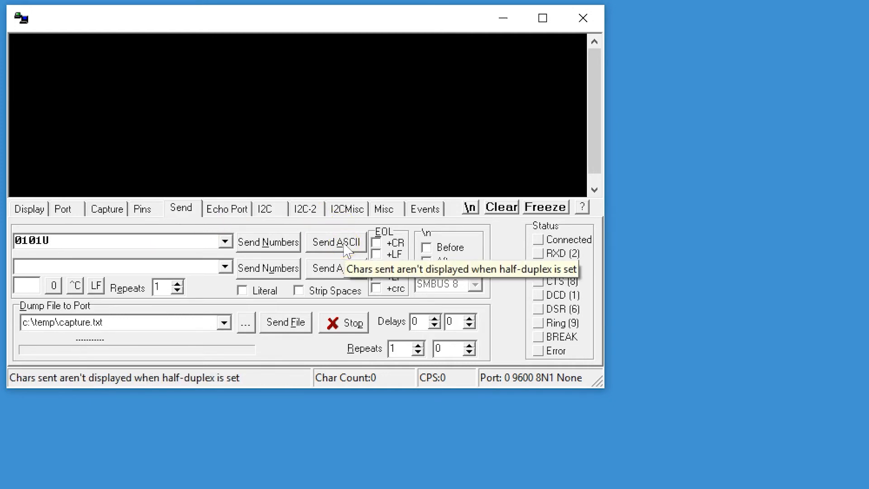
click(335, 241)
text(S)
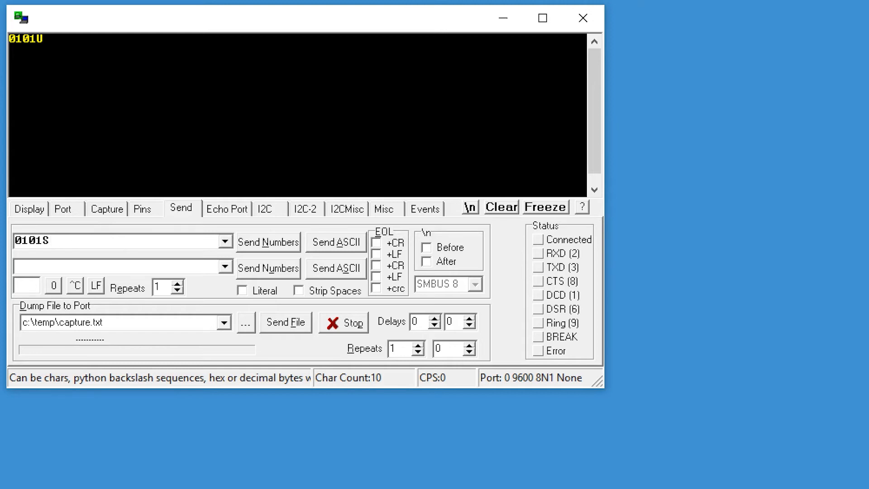
Send the 0101S and 0101D commands to the motor, then close RealTerm
click(335, 241)
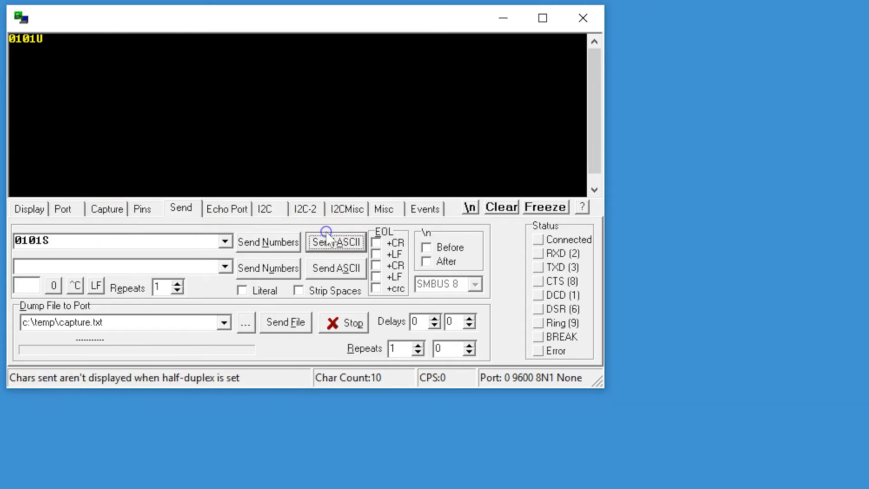
click(335, 241)
text(D)
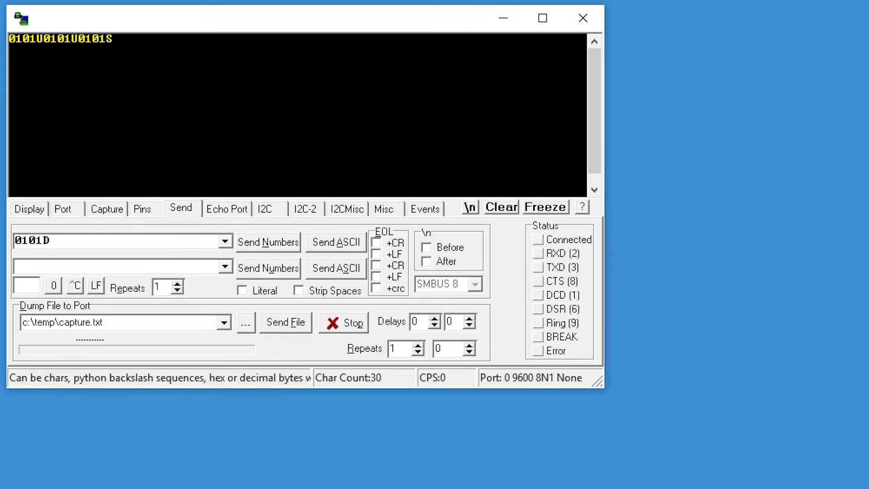
click(334, 242)
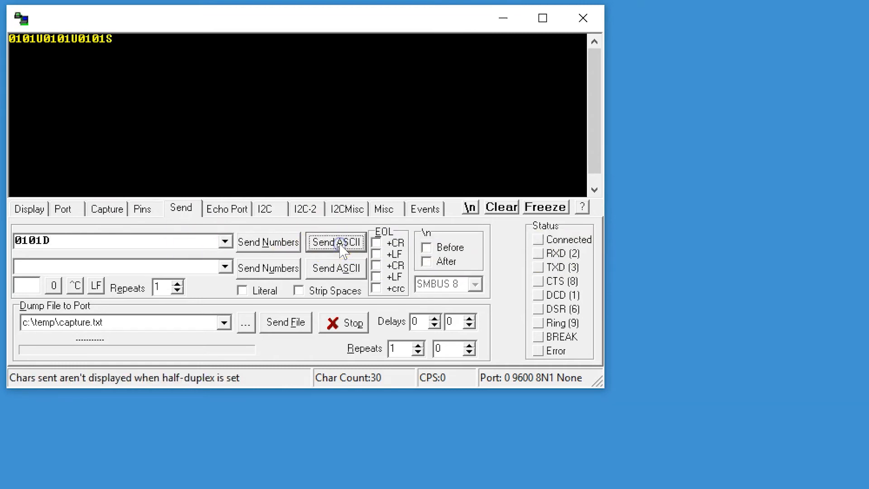
click(335, 242)
text(S)
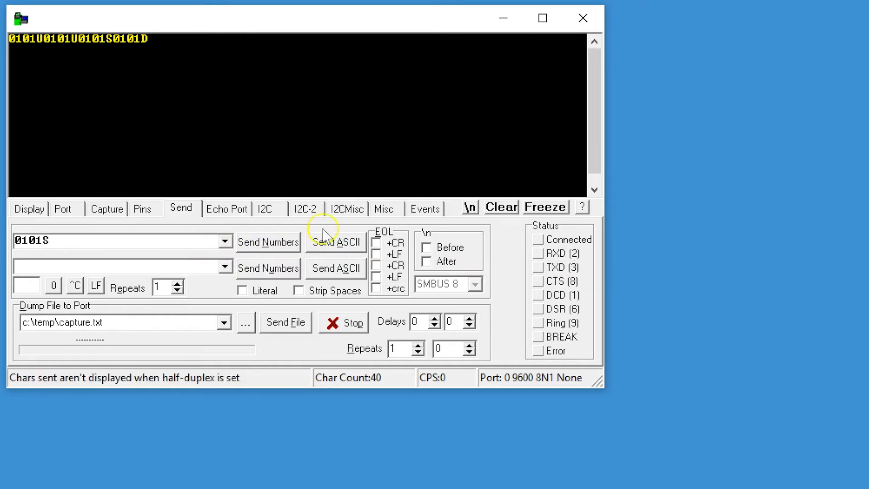
click(335, 242)
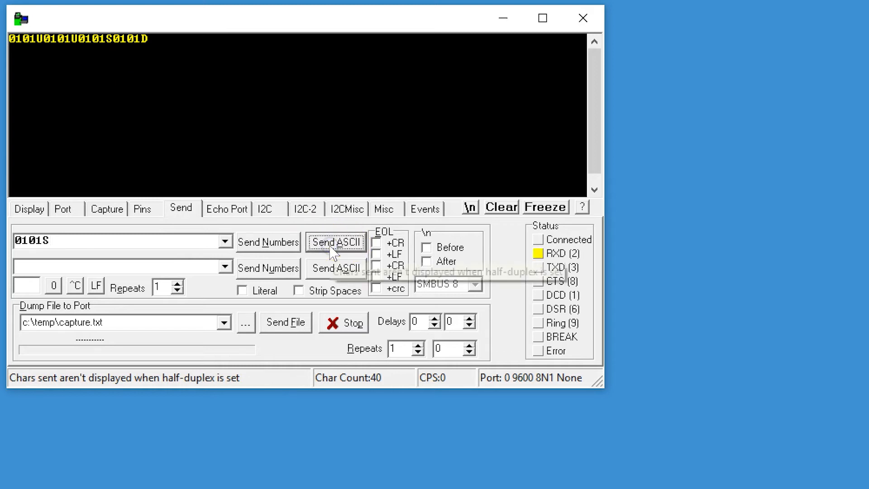
click(583, 17)
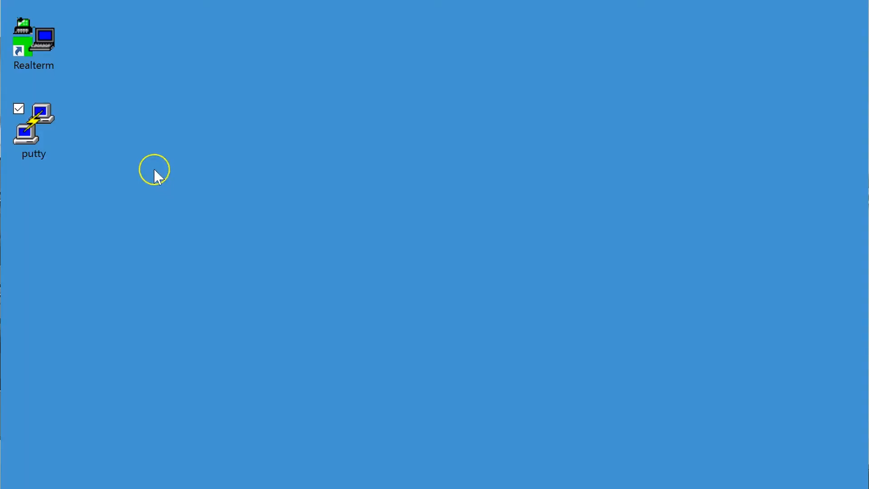
Launch PuTTY and open the saved Lofty session as root
click(34, 128)
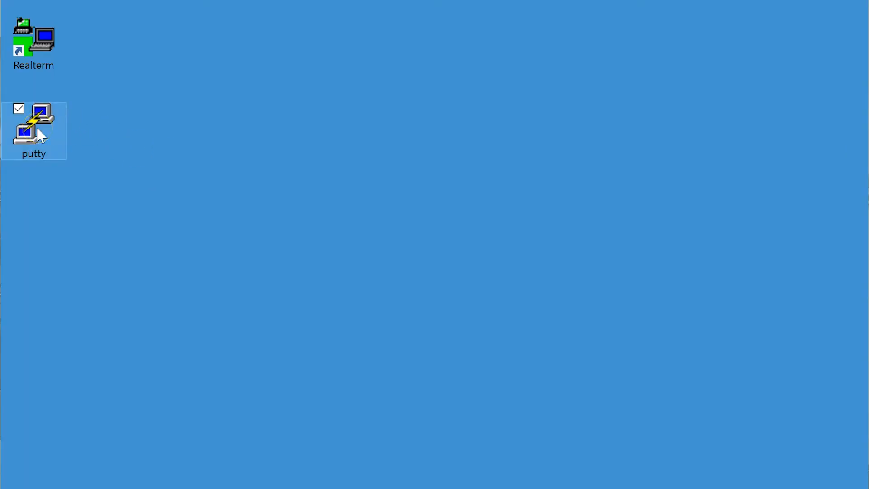
right_click(33, 127)
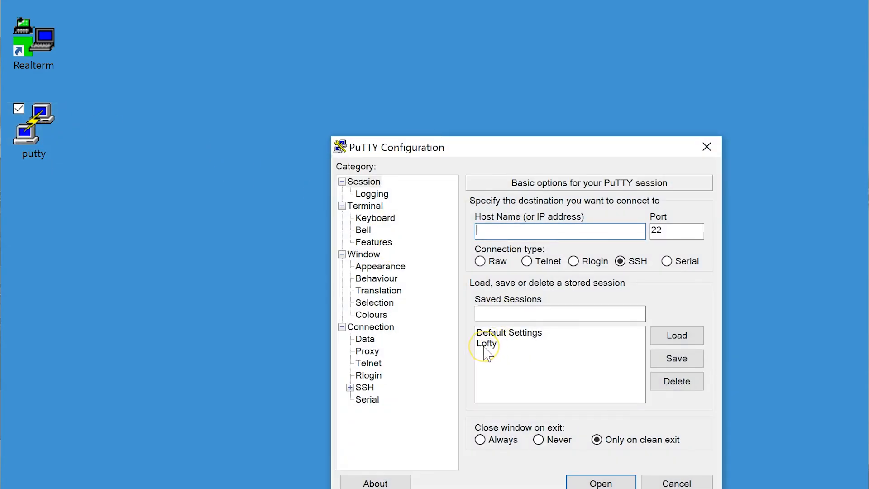
click(486, 343)
text(cd)
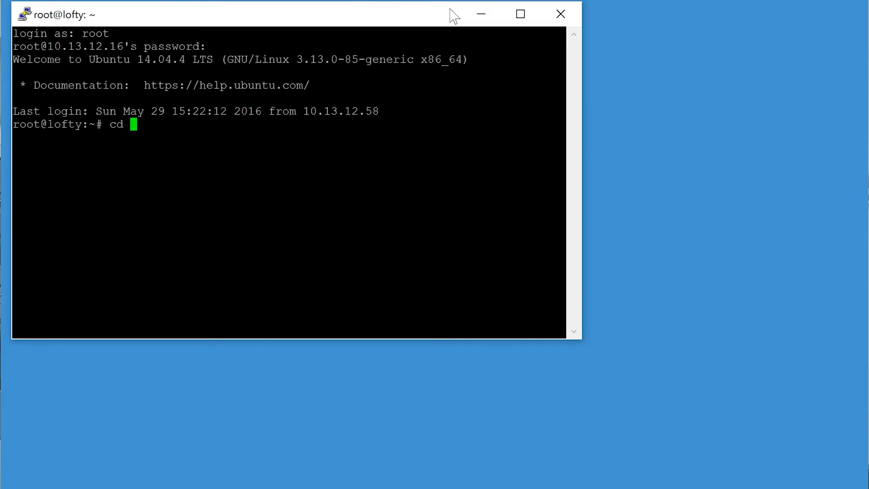
Change to /etc/openhab, list its addons, then enter the configurations folder
text(/etc/openhab)
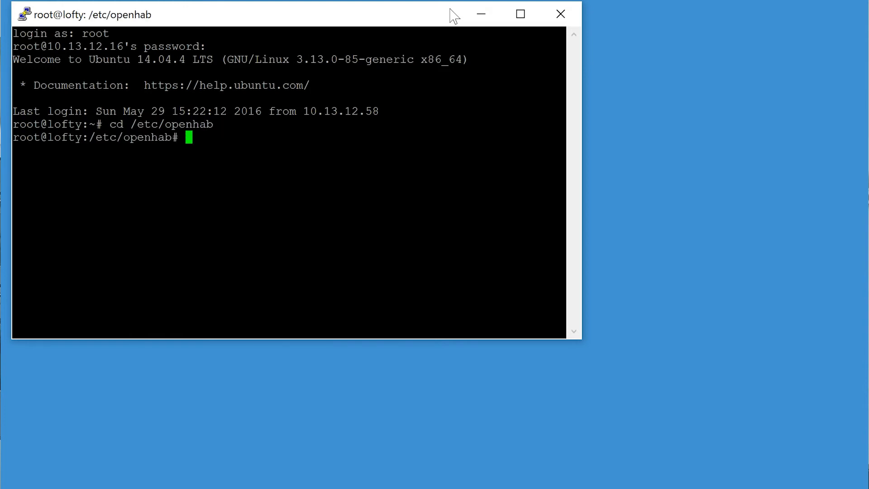
text(ls)
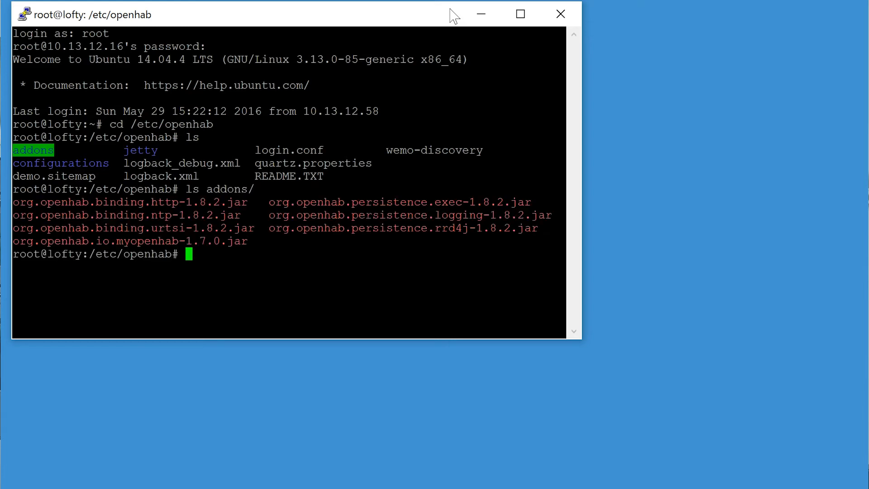
mouse_move(186, 179)
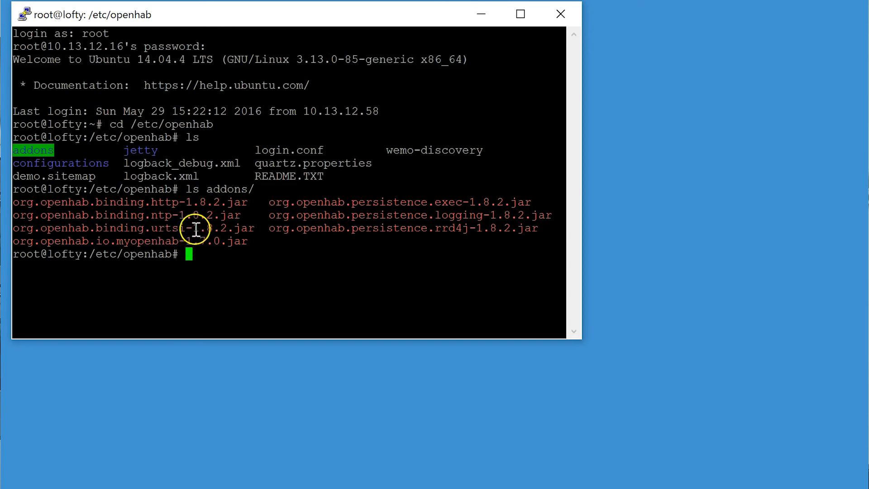
text(cd configurations/)
text(ls)
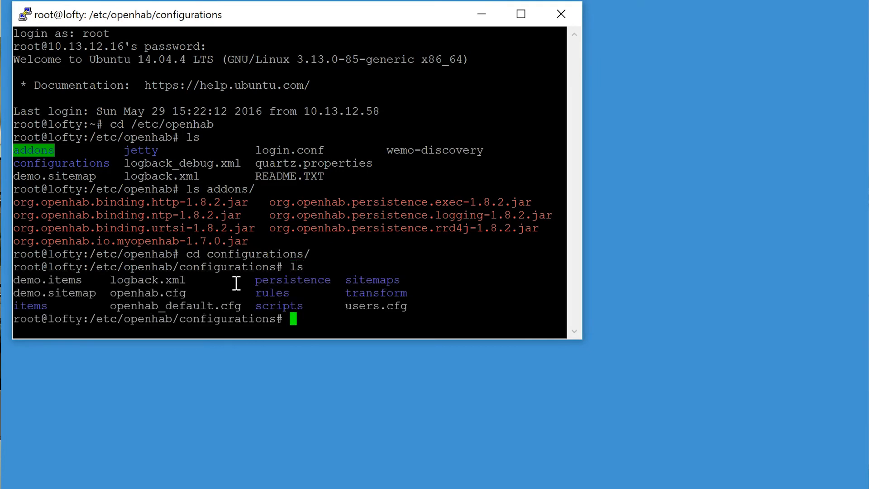
text(vi)
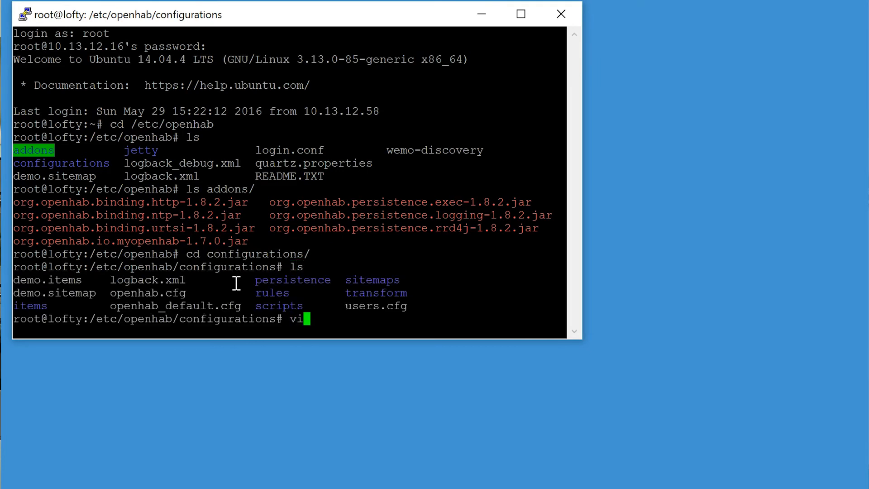
text(openhab)
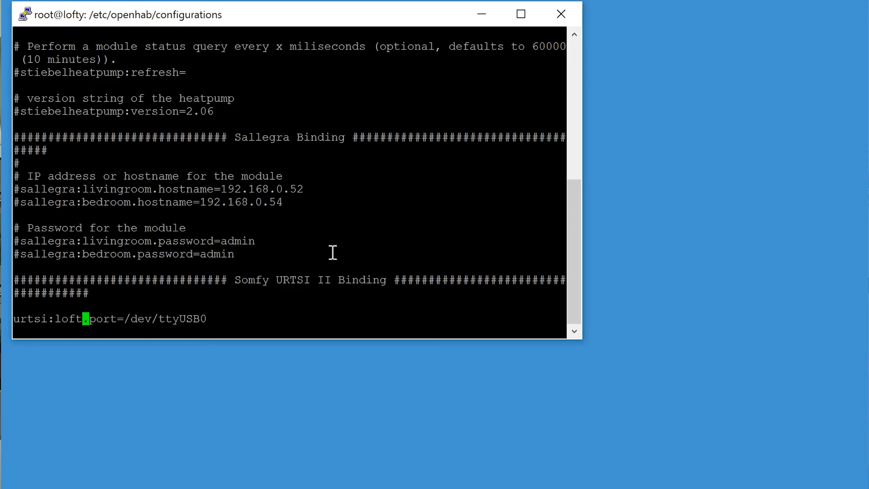
text(:q)
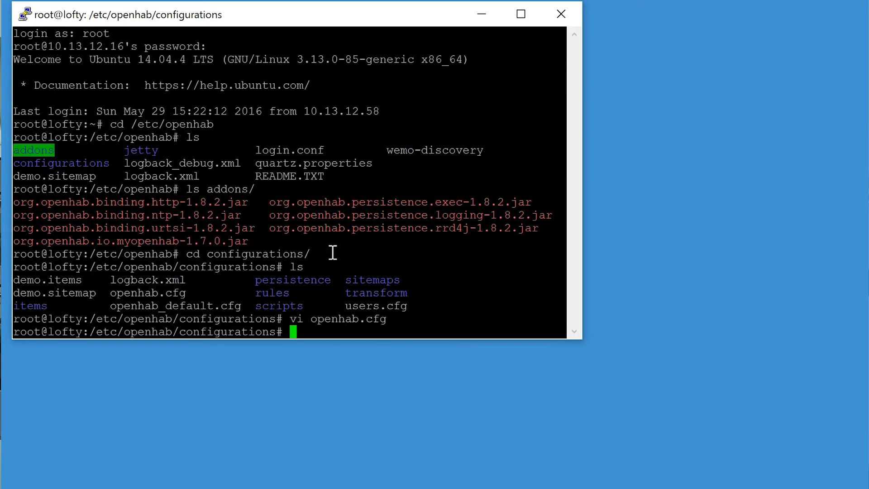
Enter the items folder and open Bedroom.items in vi
text(cd)
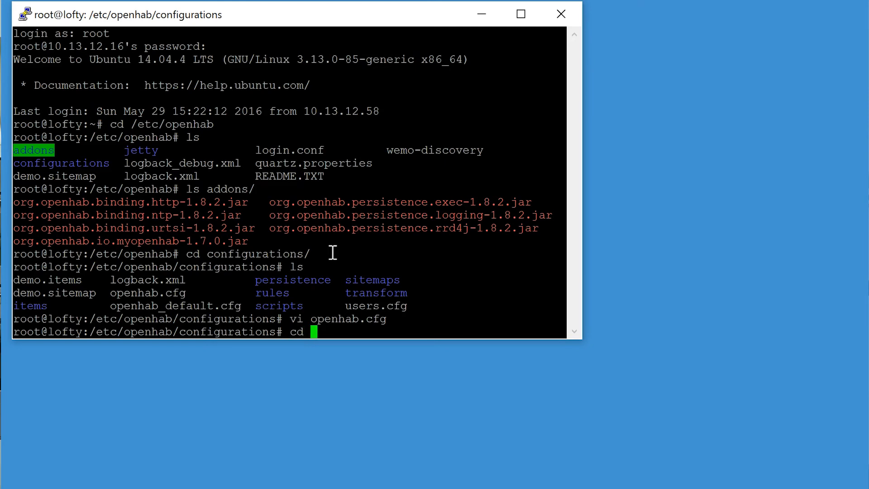
text(item)
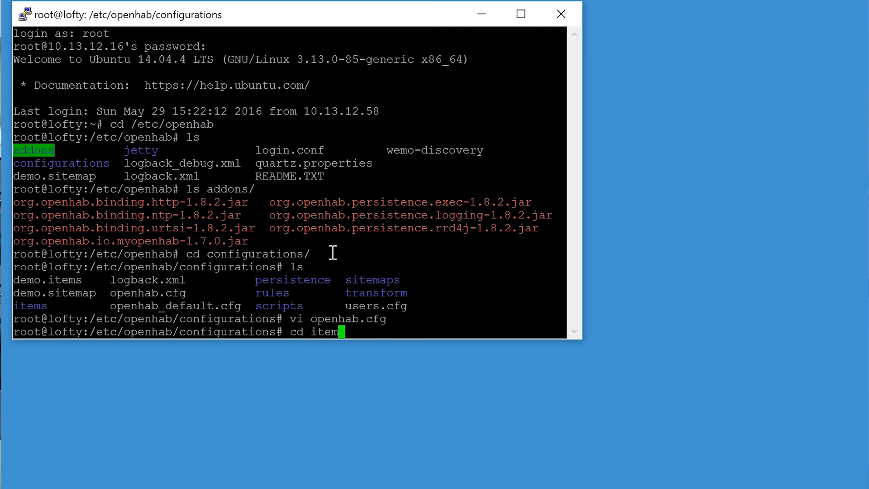
key(Return)
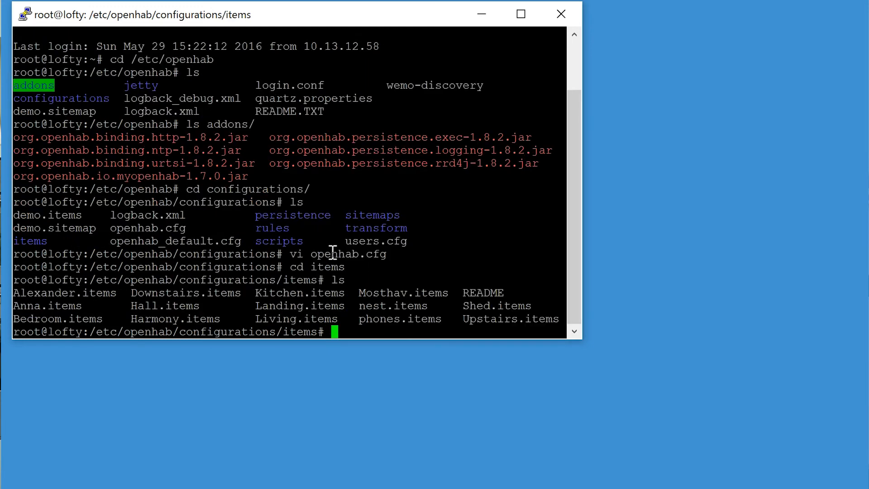
text(vi Bedroom.items)
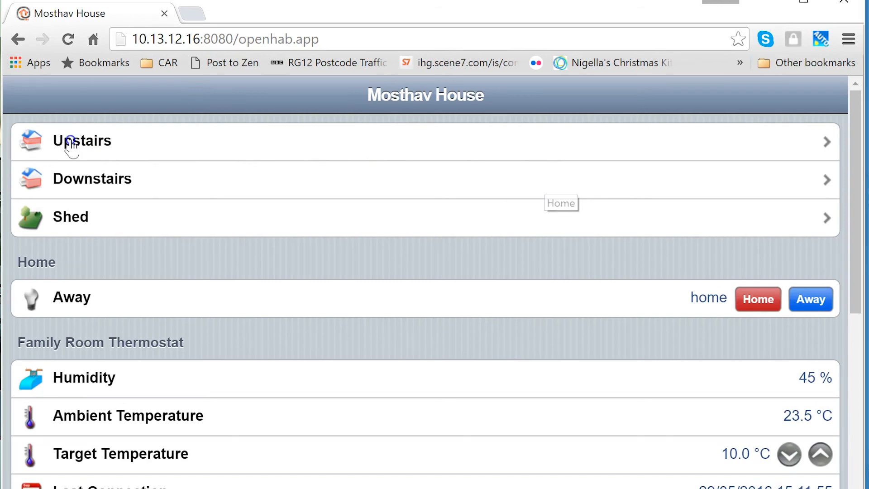
Navigate to the Upstairs Bedroom page in the openHAB web UI
click(81, 141)
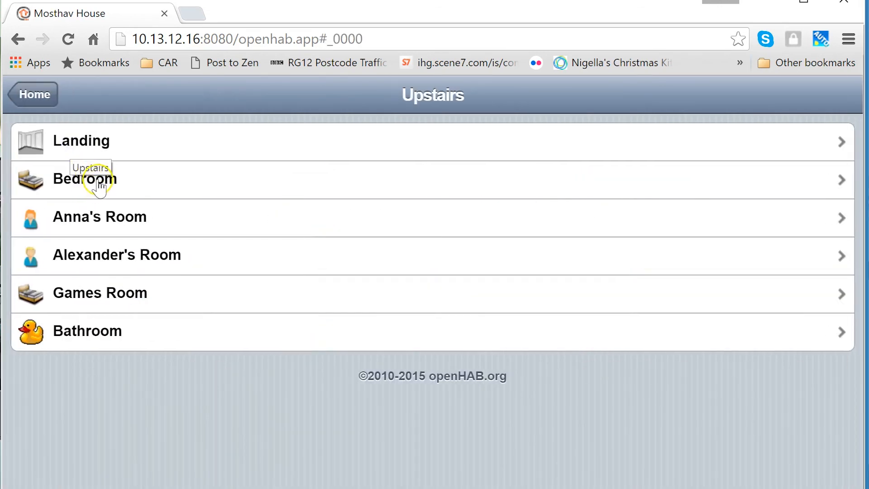
click(84, 178)
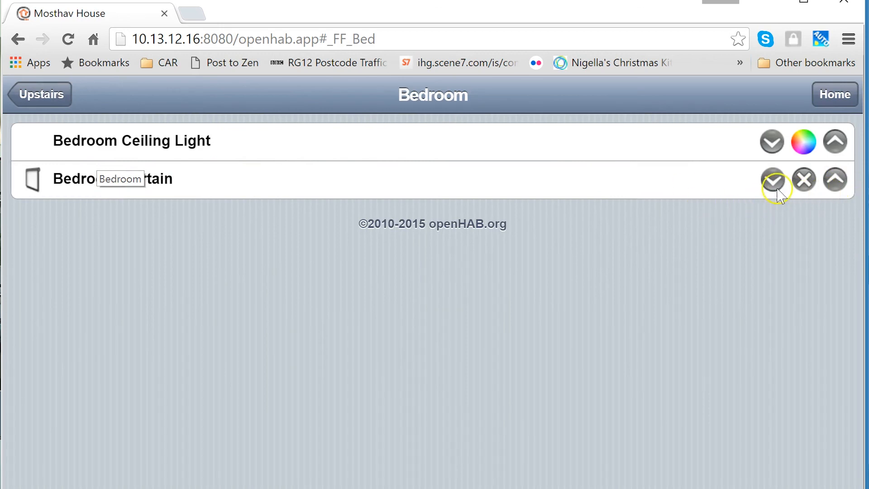
Lower the Bedroom Curtain and then raise it again
click(772, 179)
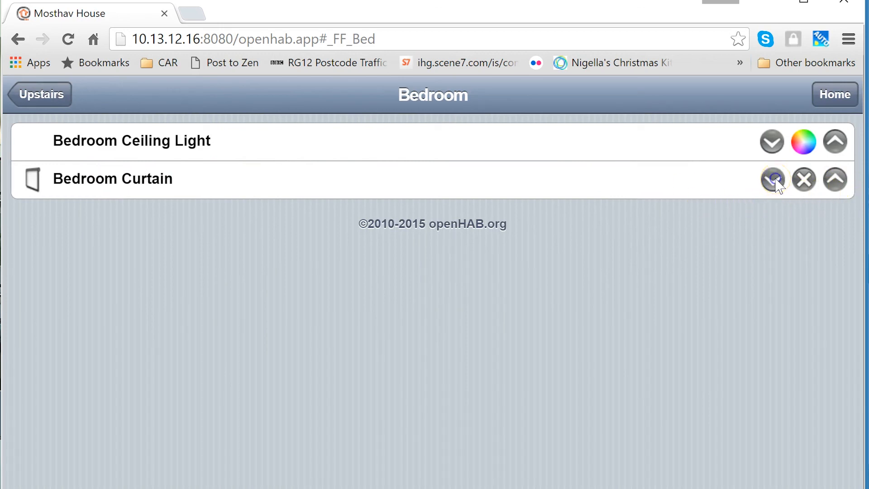
click(772, 179)
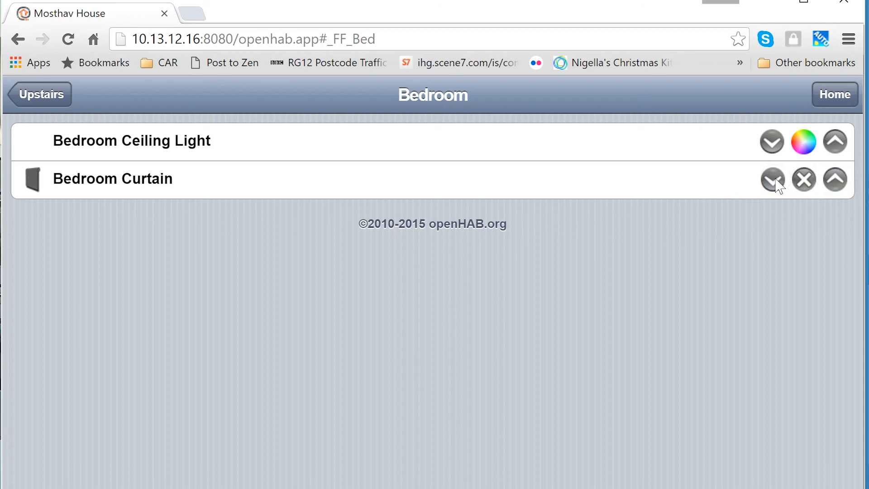
click(803, 180)
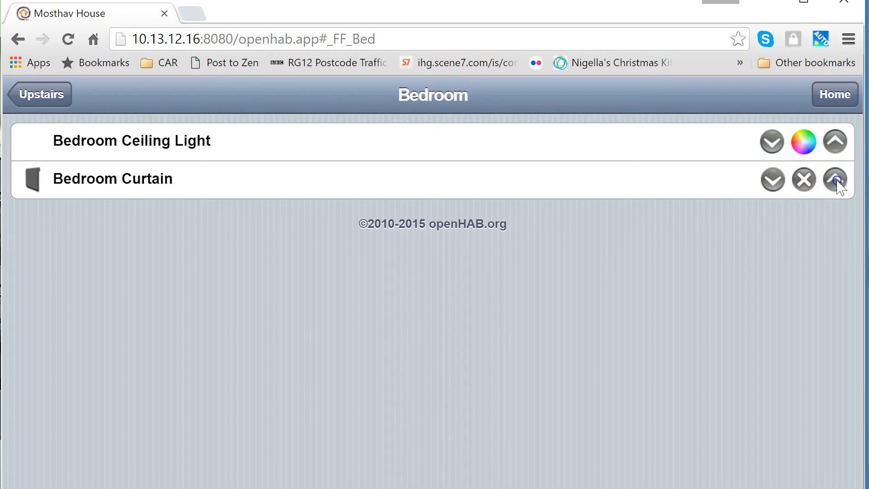
click(834, 178)
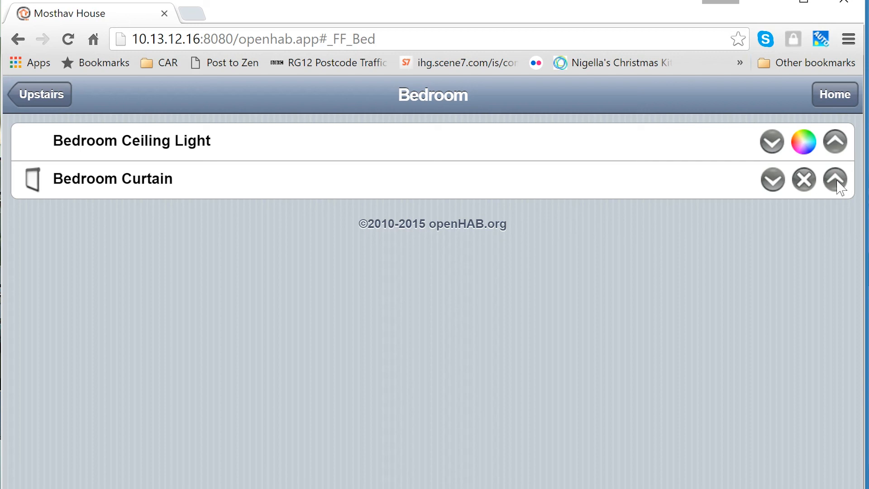